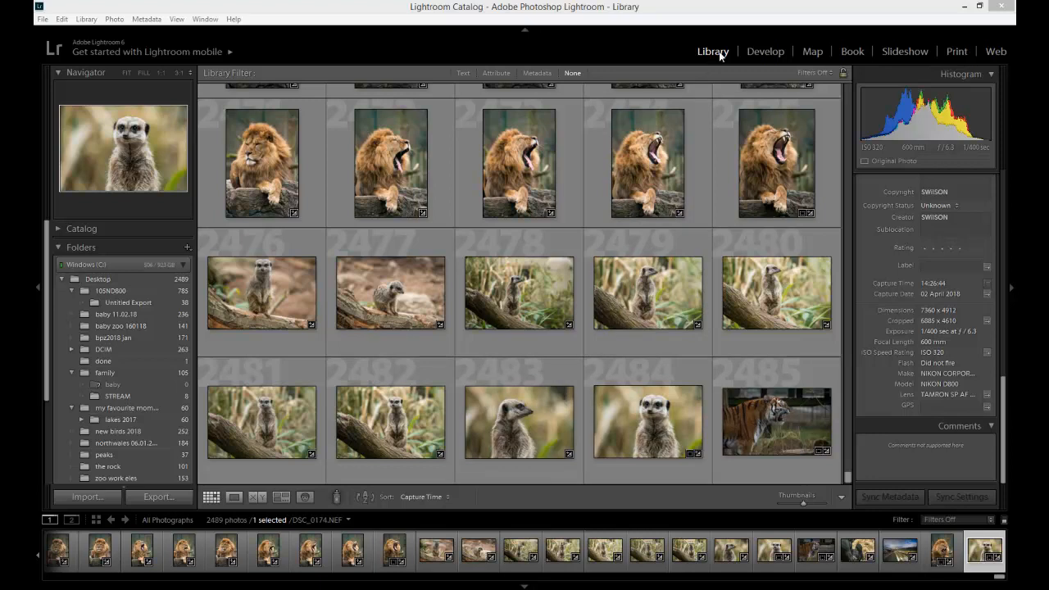
{"action": "mouse_move", "coordinate": [703, 56]}
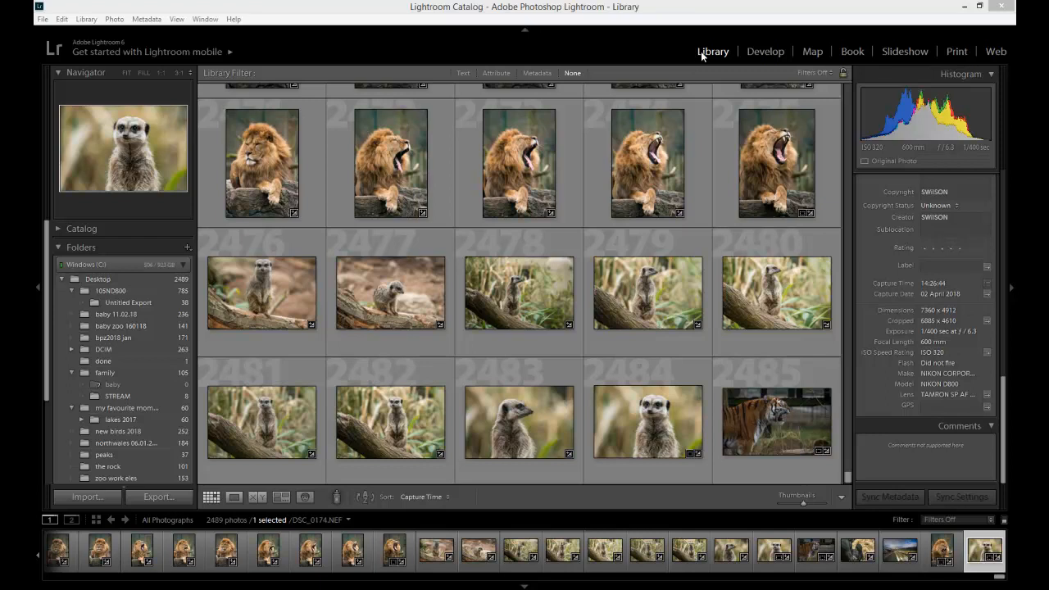
{"action": "mouse_move", "coordinate": [433, 271]}
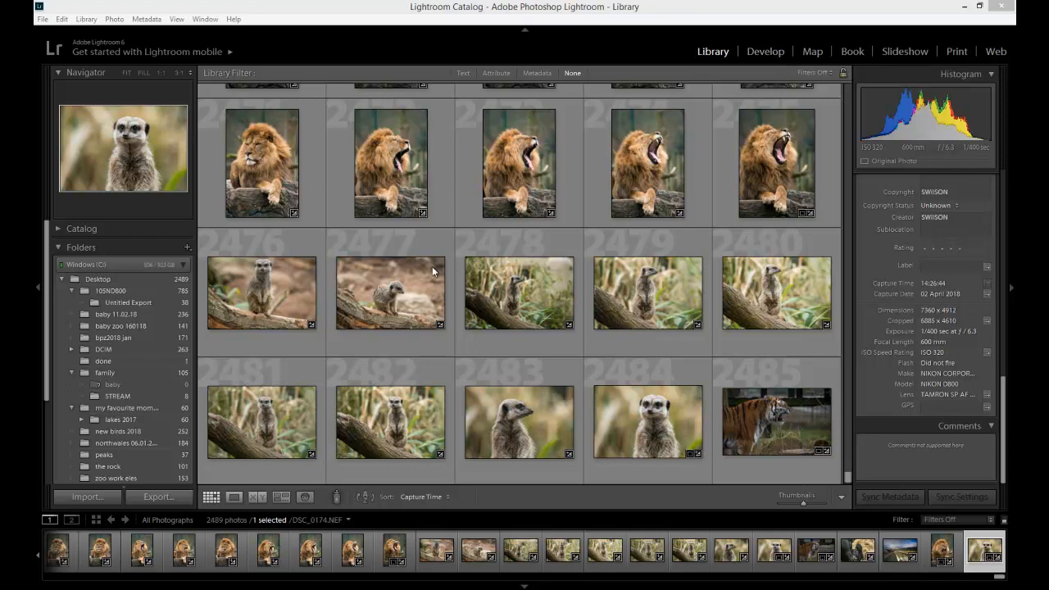
{"action": "mouse_move", "coordinate": [586, 219]}
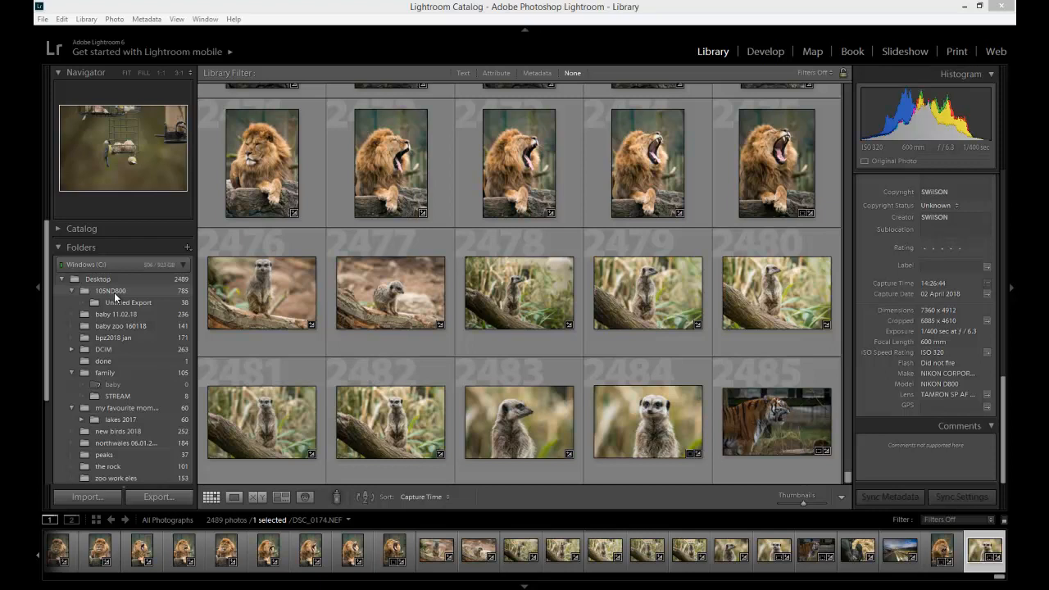
{"action": "mouse_move", "coordinate": [270, 301]}
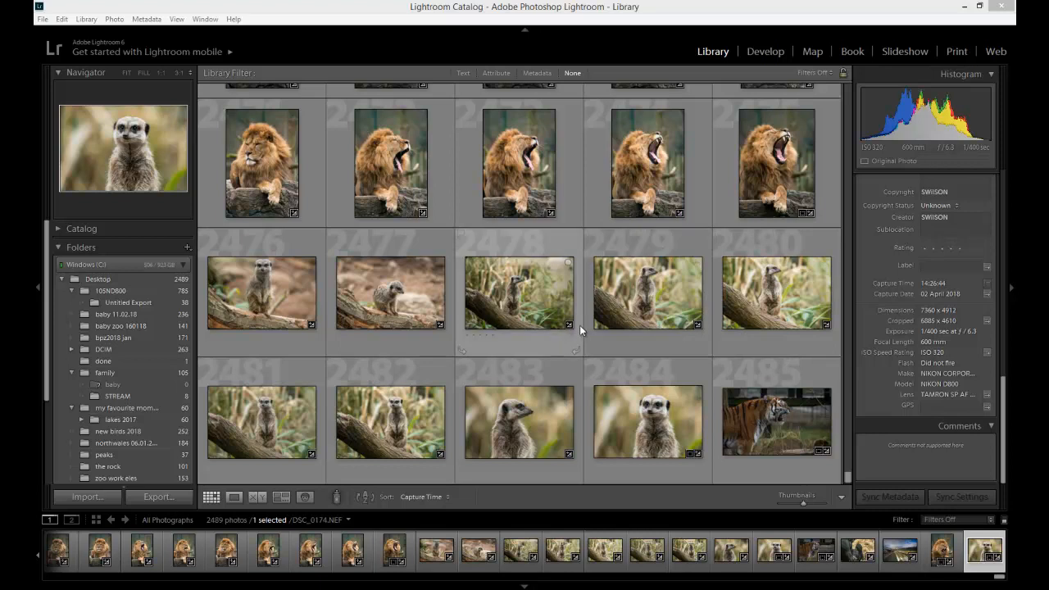
{"action": "mouse_move", "coordinate": [394, 246]}
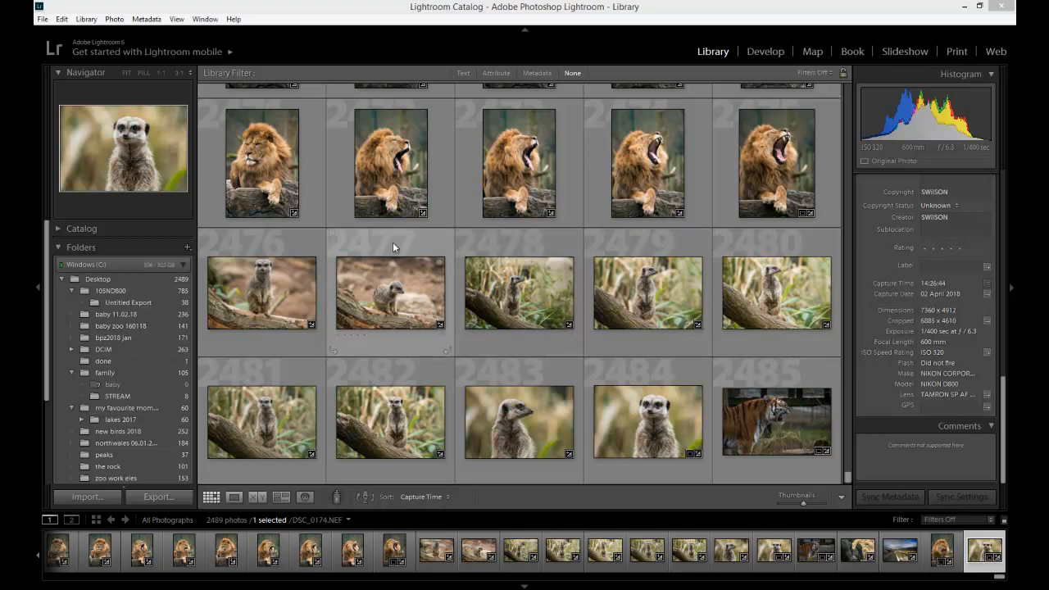
- Select the meerkat photo (2477, captured 03 March 2018) in the Library grid
{"action": "left_click", "coordinate": [390, 292]}
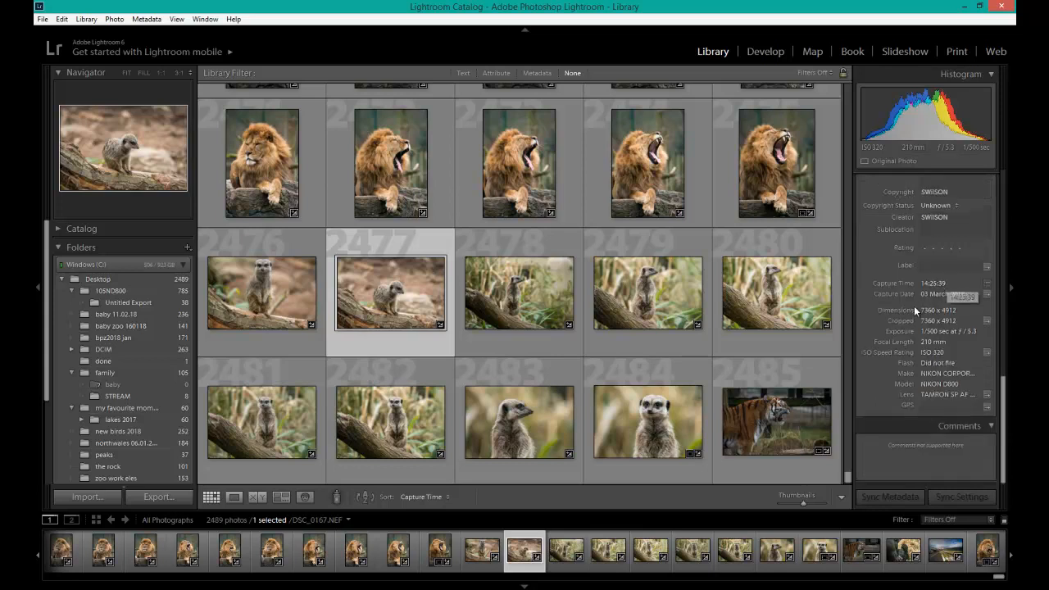
{"action": "mouse_move", "coordinate": [894, 305]}
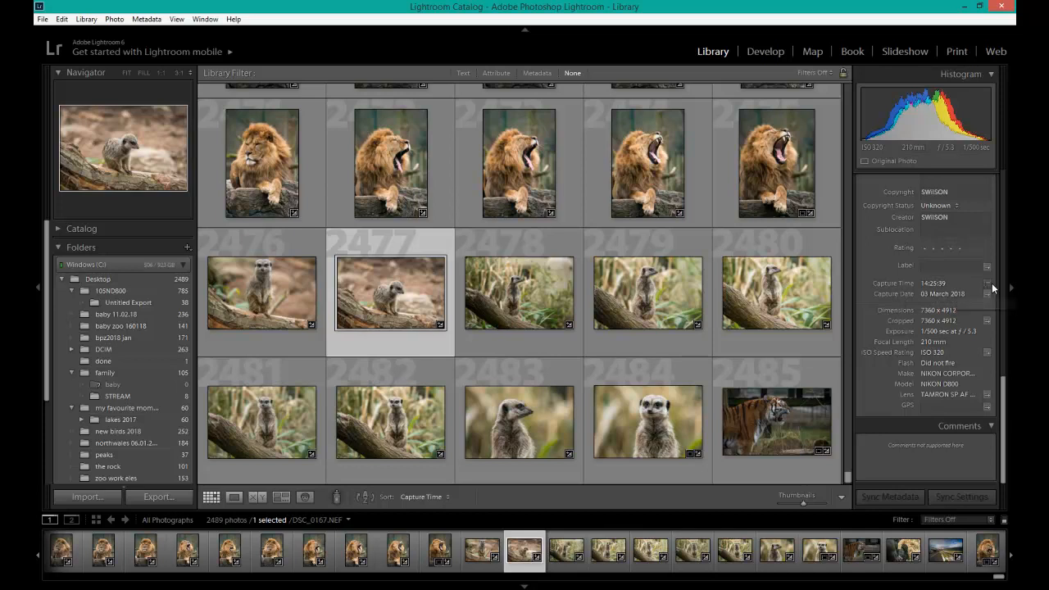
{"action": "mouse_move", "coordinate": [987, 284]}
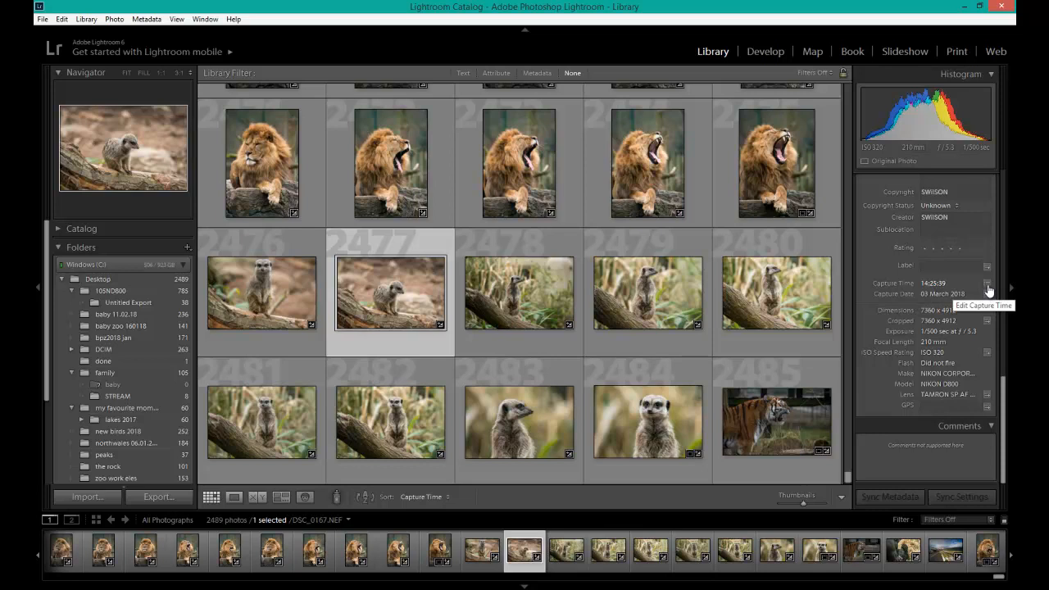
- Adjust the capture time to 28/04/2018 via Edit Capture Time, keeping the 14:25:39 time
{"action": "left_click", "coordinate": [988, 288]}
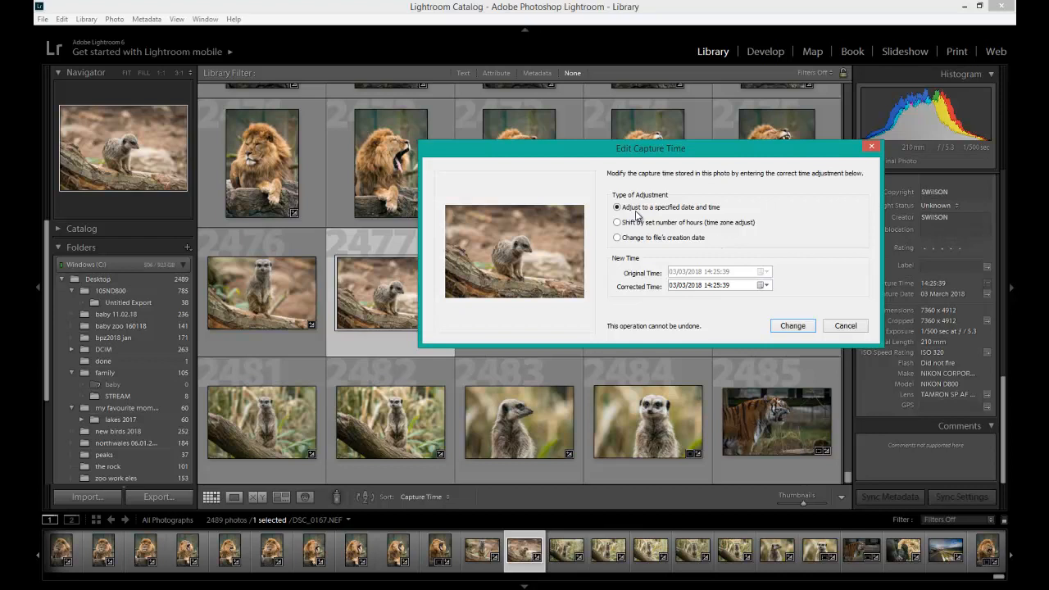
{"action": "mouse_move", "coordinate": [665, 217]}
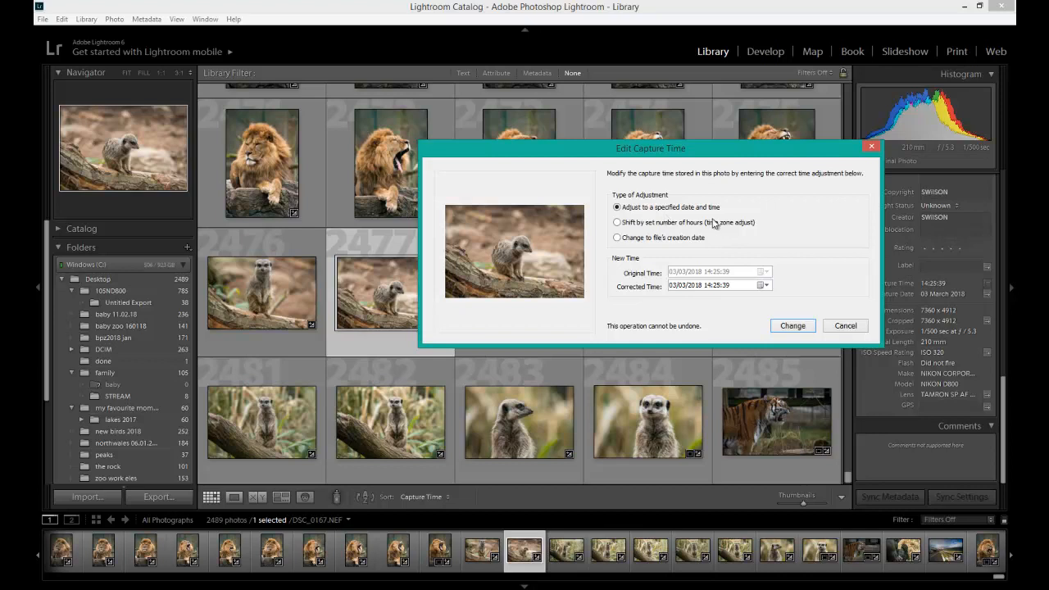
{"action": "mouse_move", "coordinate": [650, 298]}
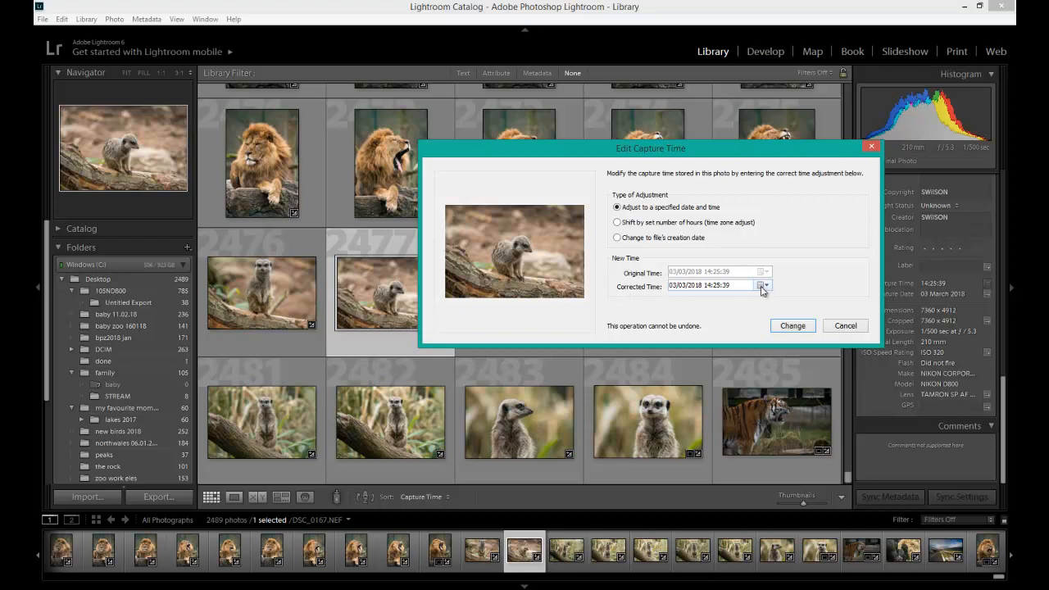
{"action": "left_click", "coordinate": [763, 286]}
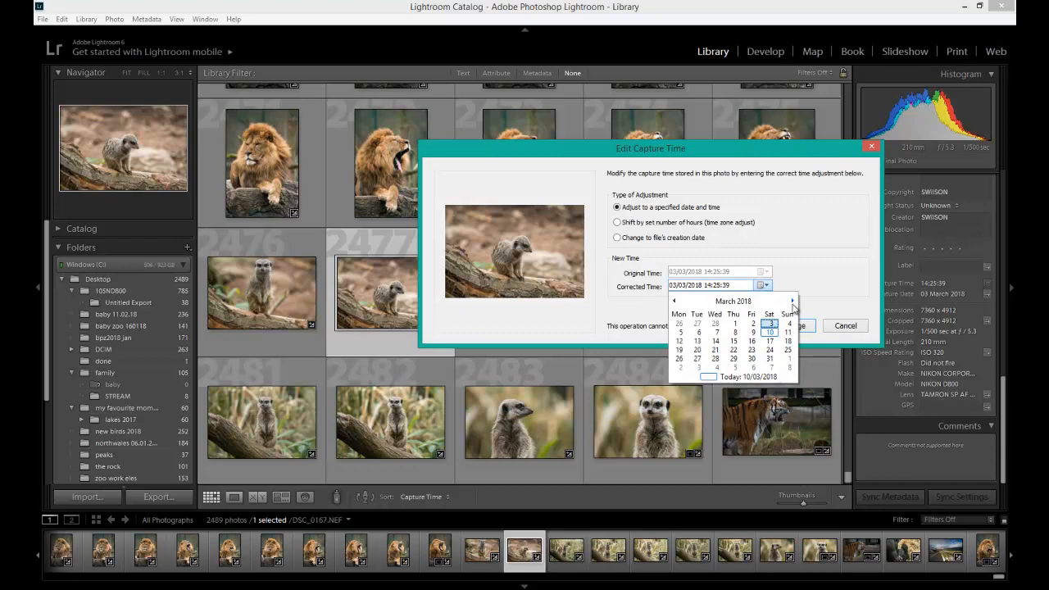
{"action": "left_click", "coordinate": [793, 301]}
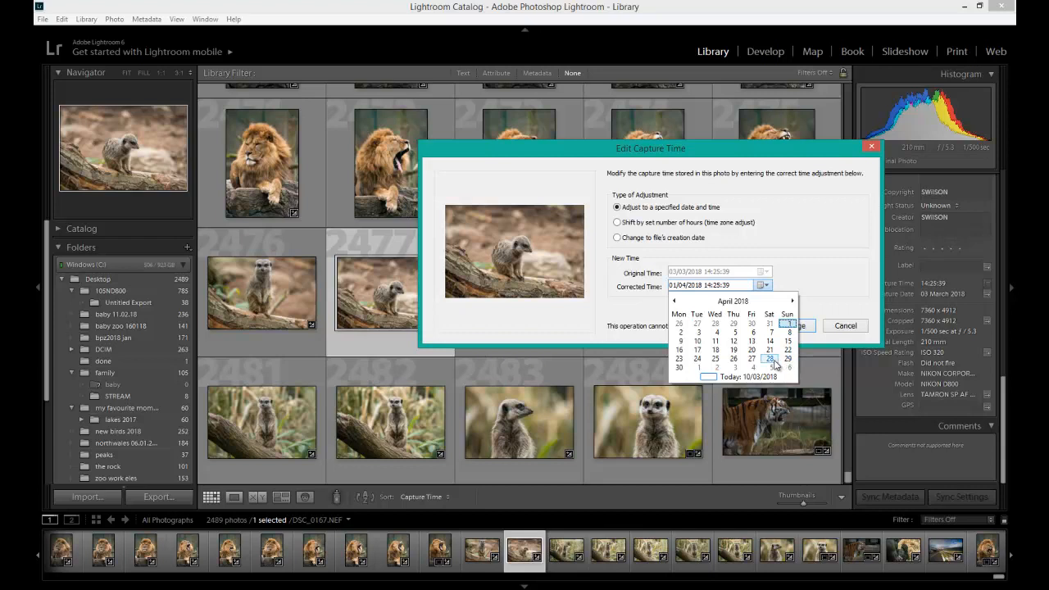
{"action": "left_click", "coordinate": [769, 358]}
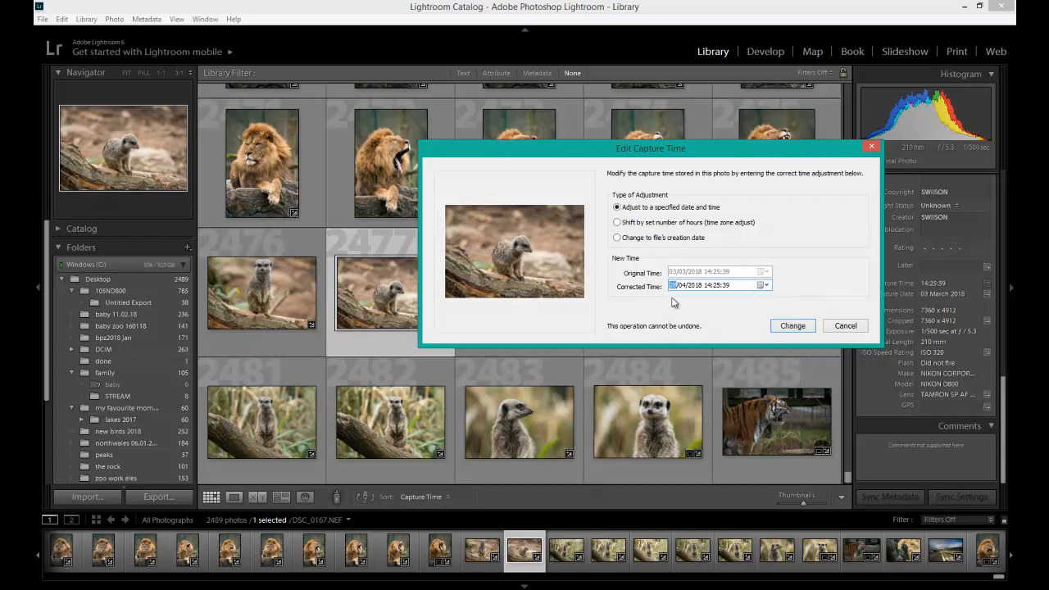
{"action": "mouse_move", "coordinate": [684, 295]}
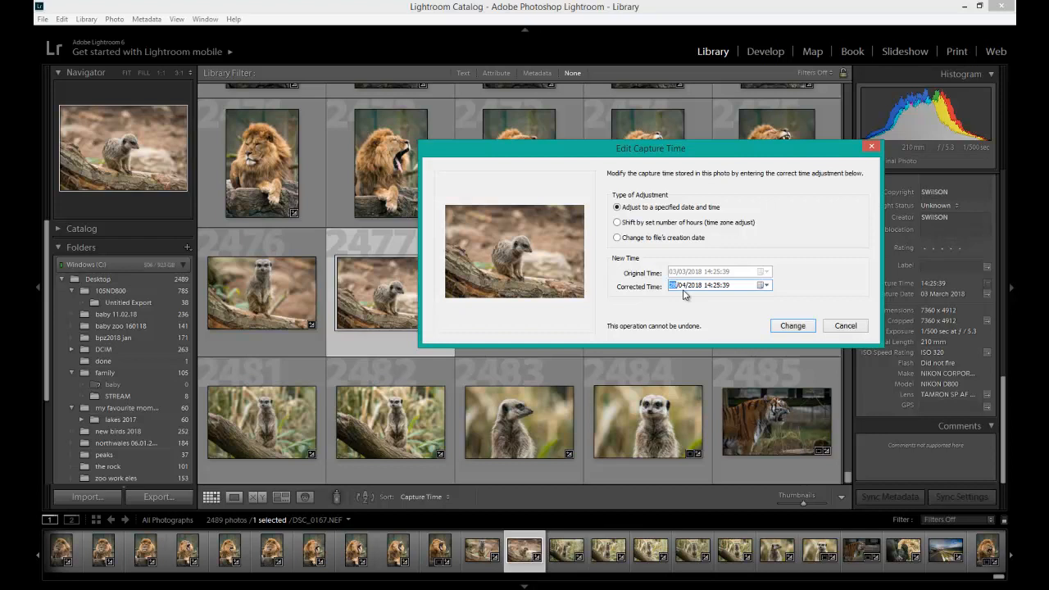
{"action": "mouse_move", "coordinate": [619, 336]}
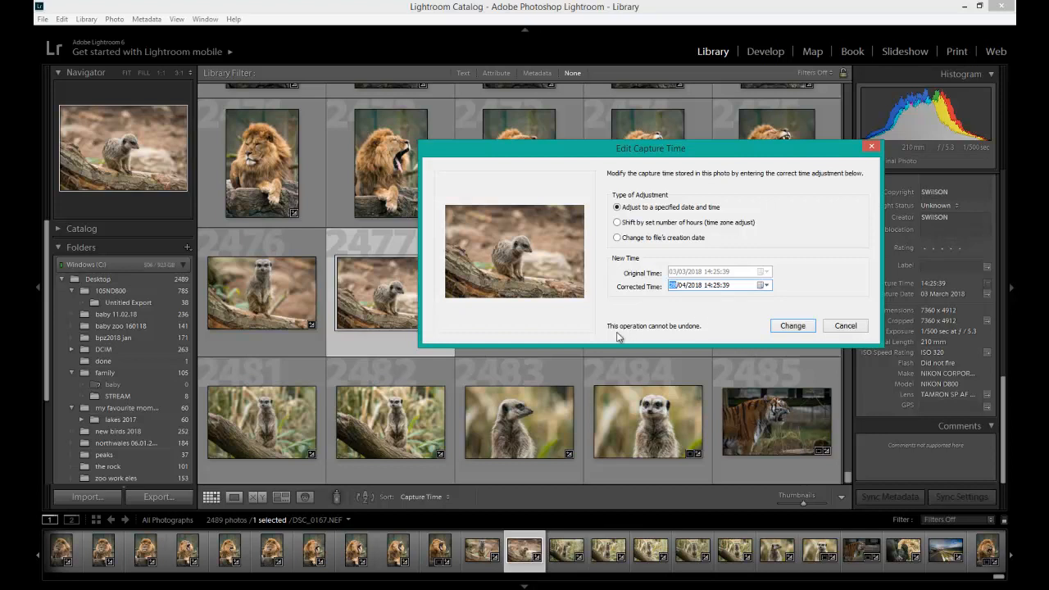
{"action": "mouse_move", "coordinate": [666, 337]}
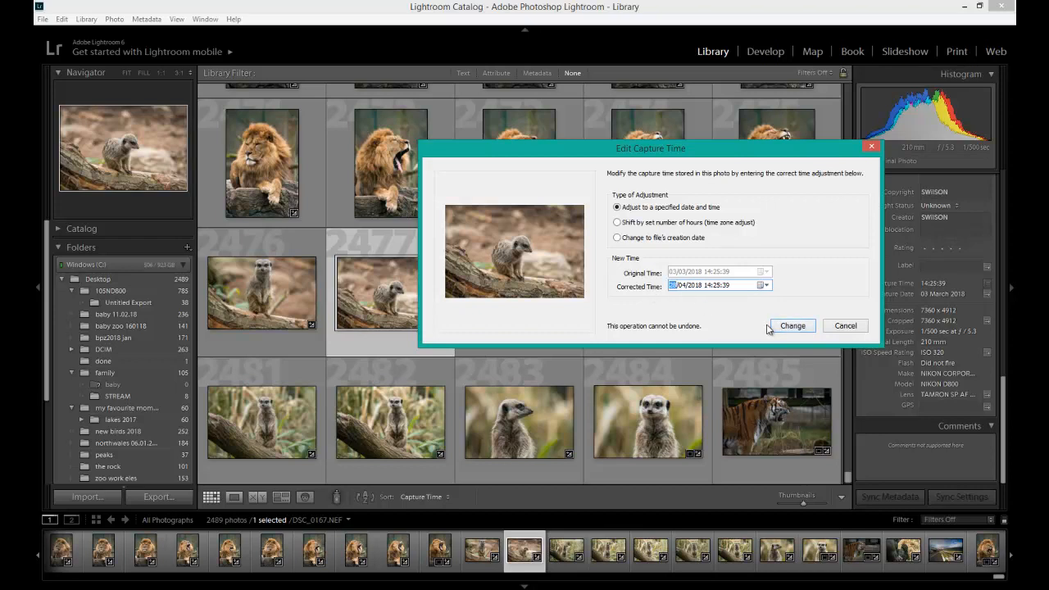
{"action": "left_click", "coordinate": [792, 325]}
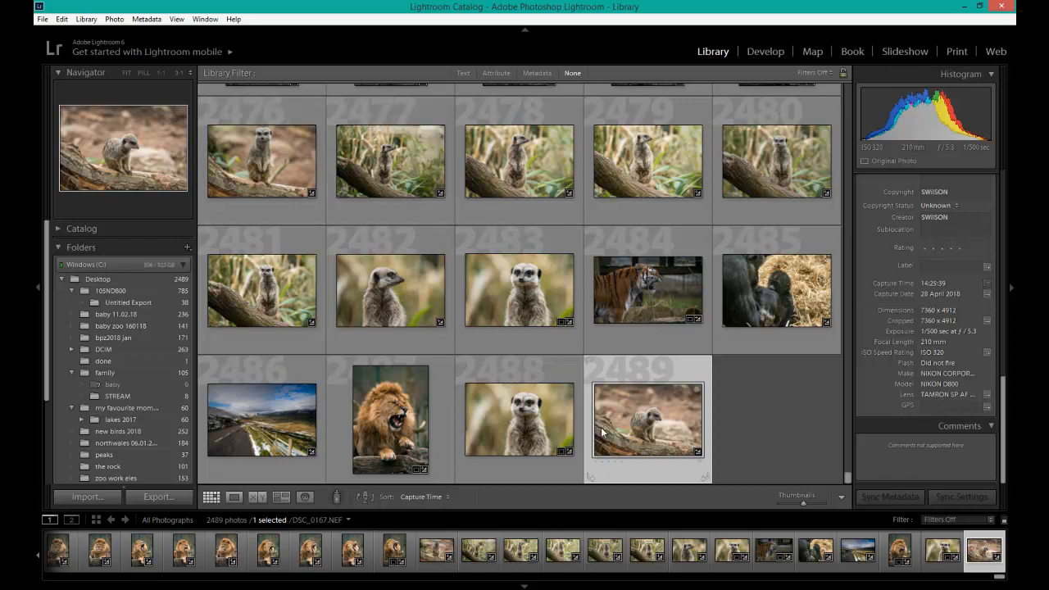
{"action": "mouse_move", "coordinate": [621, 422]}
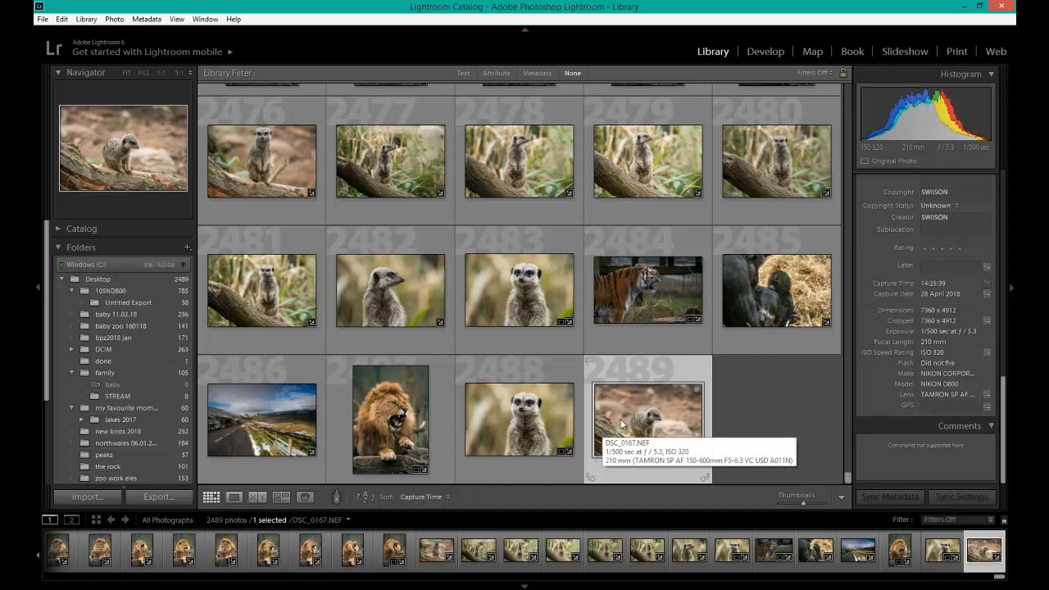
{"action": "mouse_move", "coordinate": [889, 301]}
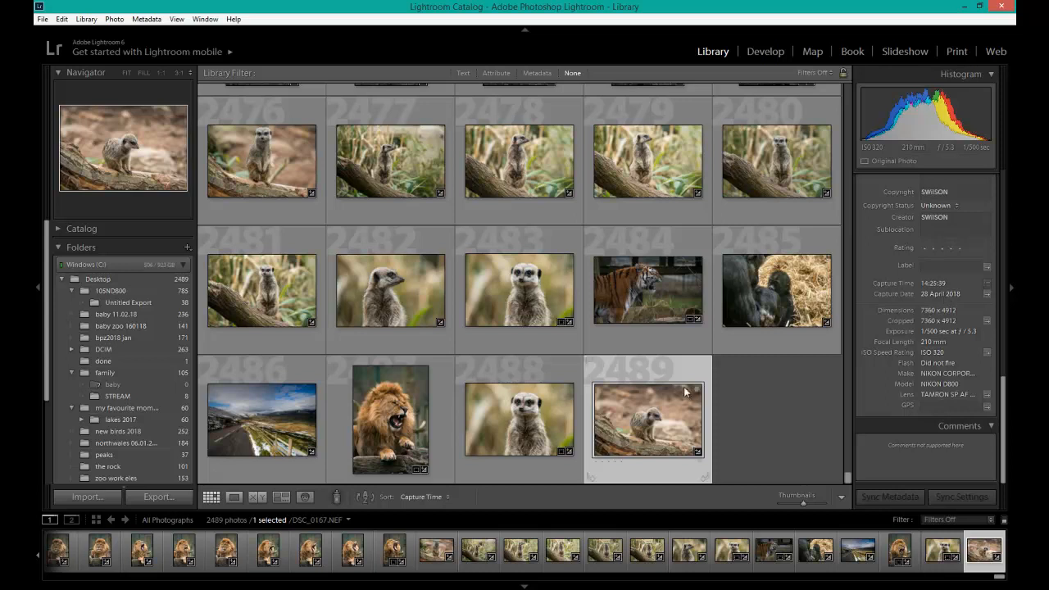
{"action": "mouse_move", "coordinate": [637, 372]}
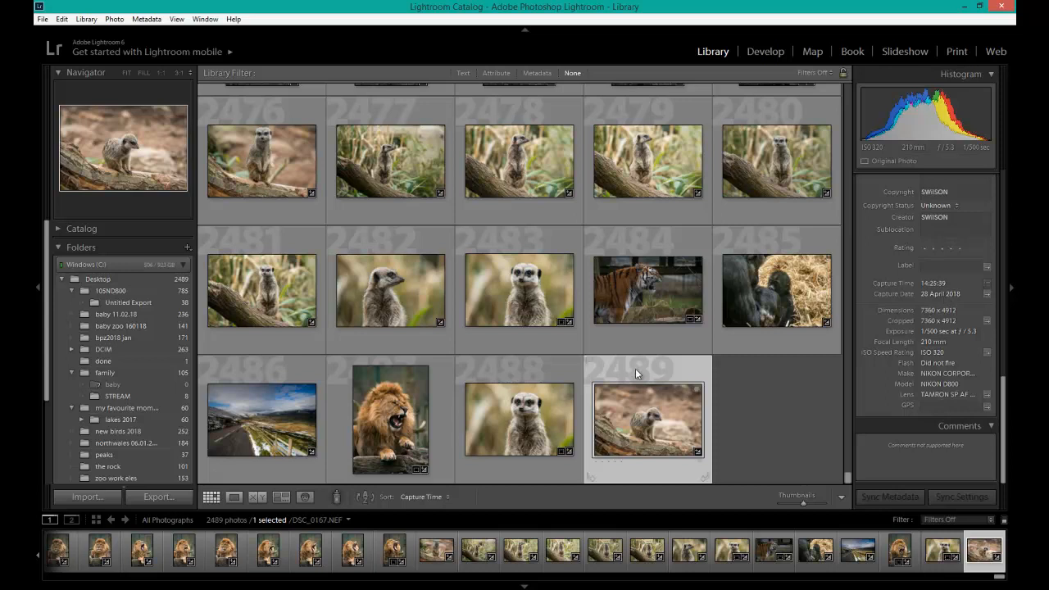
- Export the re-dated meerkat photo as DSC_0167.jpg from its context menu
{"action": "right_click", "coordinate": [647, 421]}
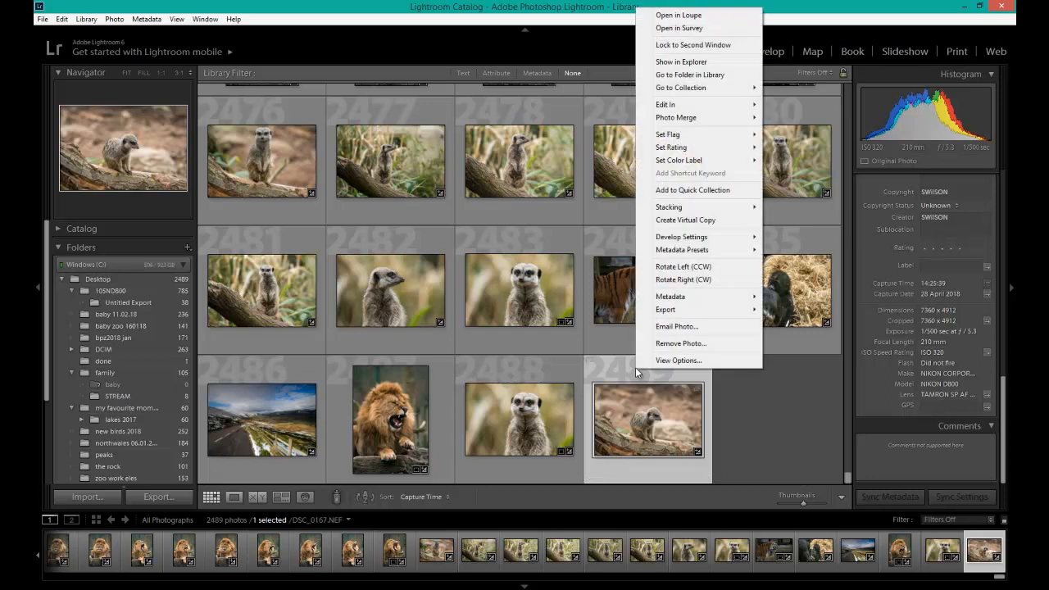
{"action": "mouse_move", "coordinate": [690, 309]}
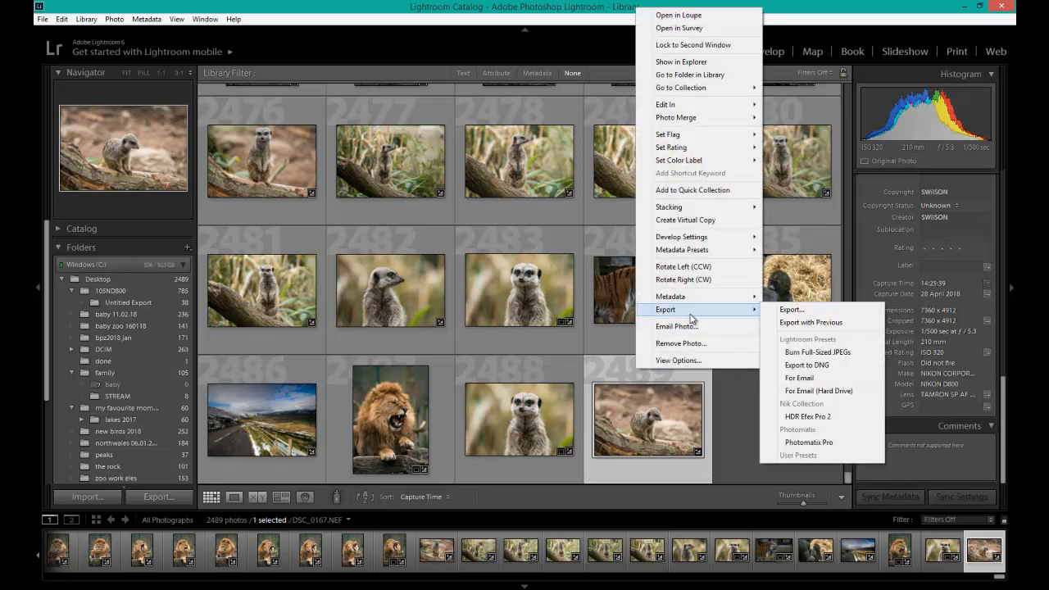
{"action": "mouse_move", "coordinate": [753, 313]}
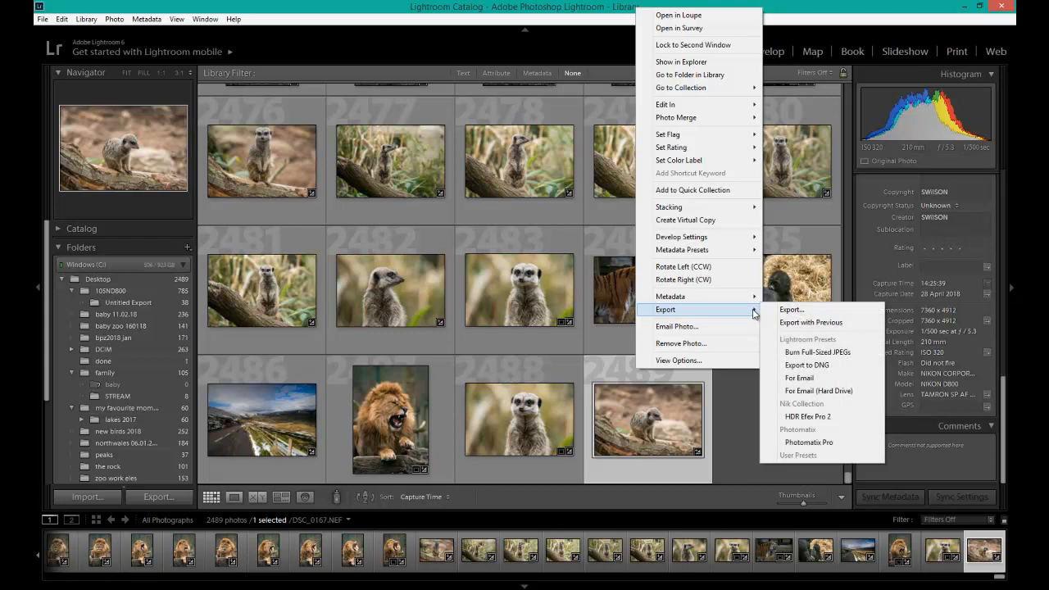
{"action": "left_click", "coordinate": [790, 309]}
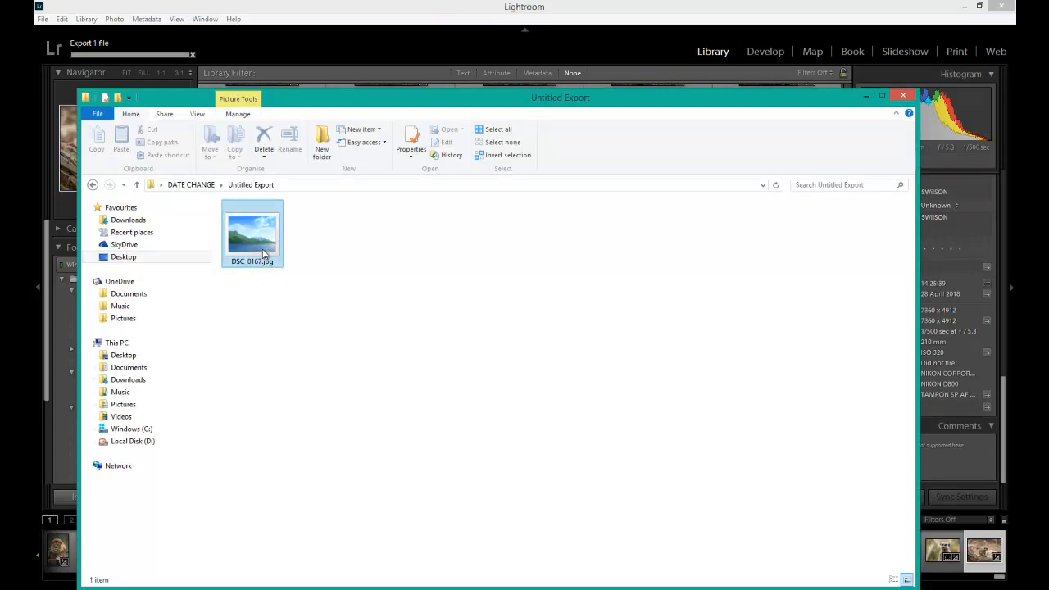
{"action": "right_click", "coordinate": [258, 240]}
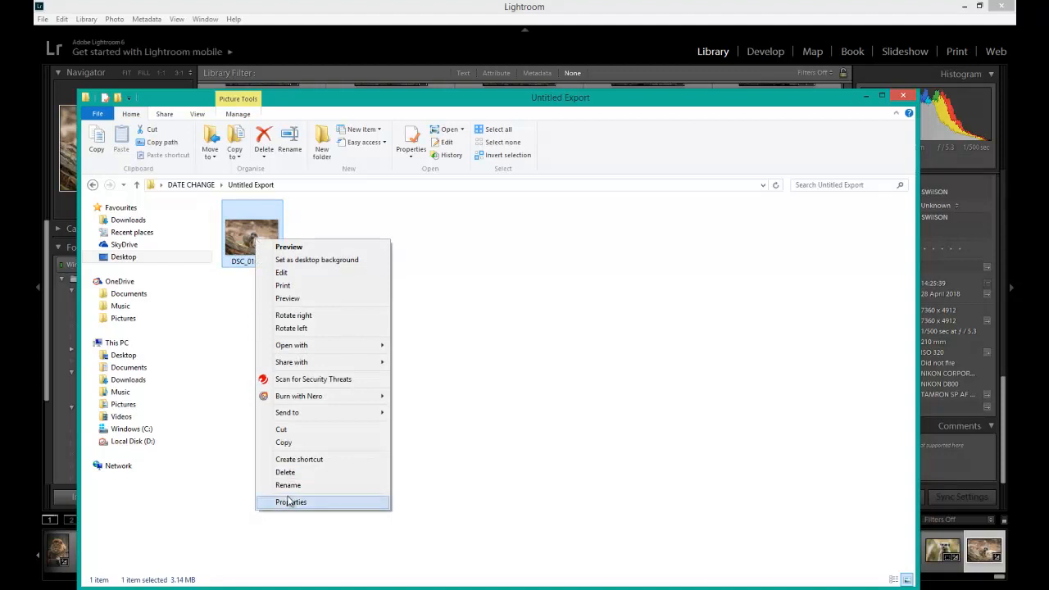
{"action": "left_click", "coordinate": [290, 501]}
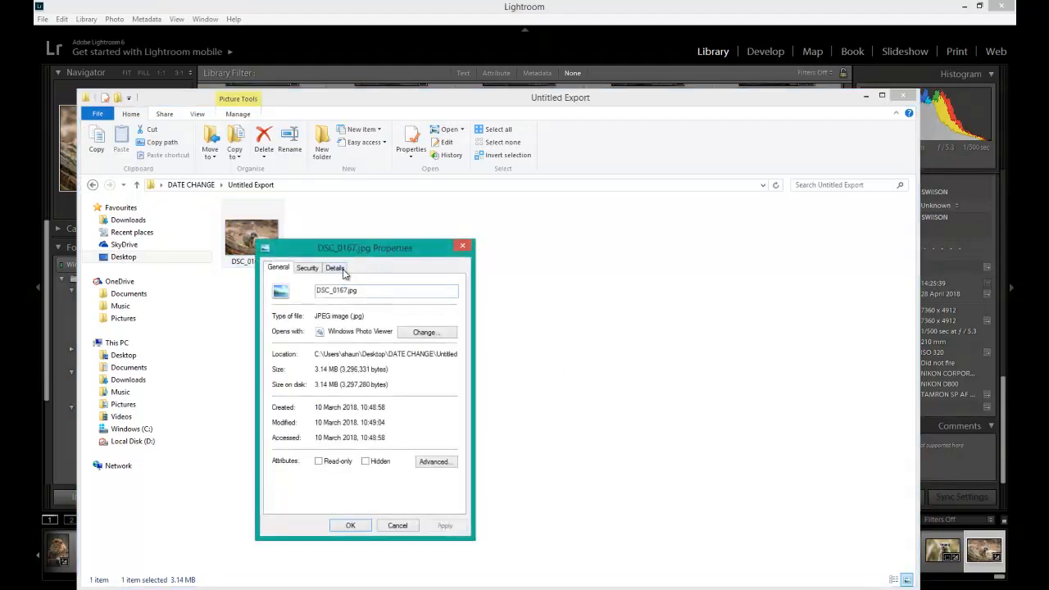
{"action": "left_click", "coordinate": [335, 267]}
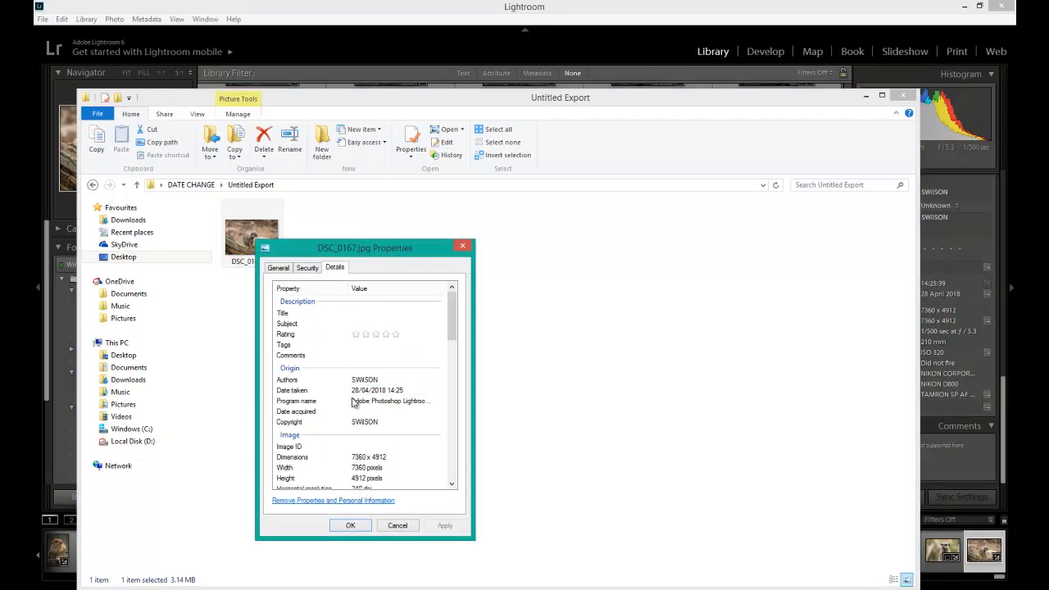
{"action": "mouse_move", "coordinate": [312, 399]}
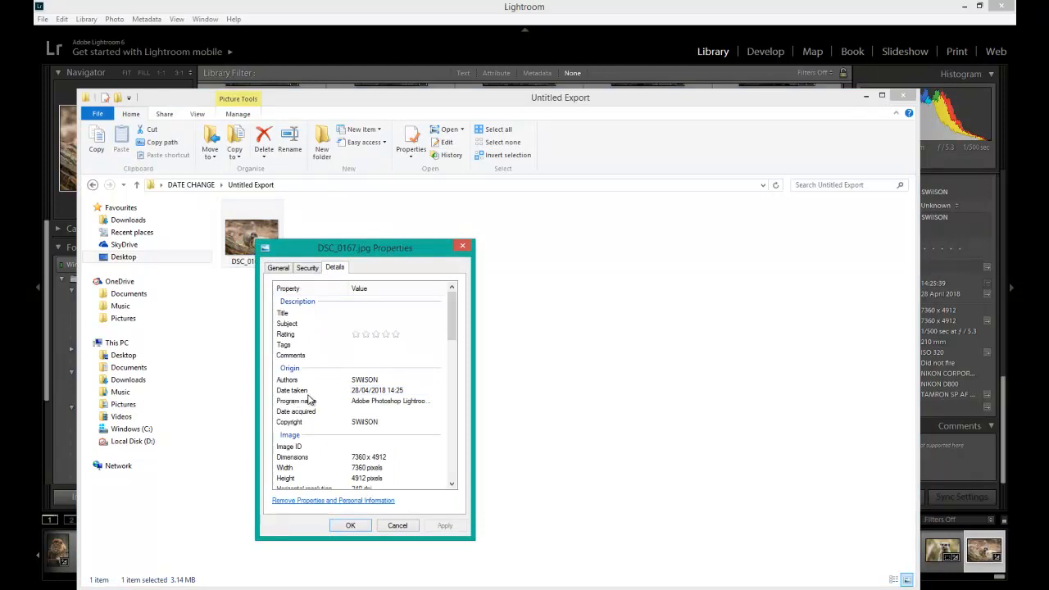
{"action": "mouse_move", "coordinate": [375, 403]}
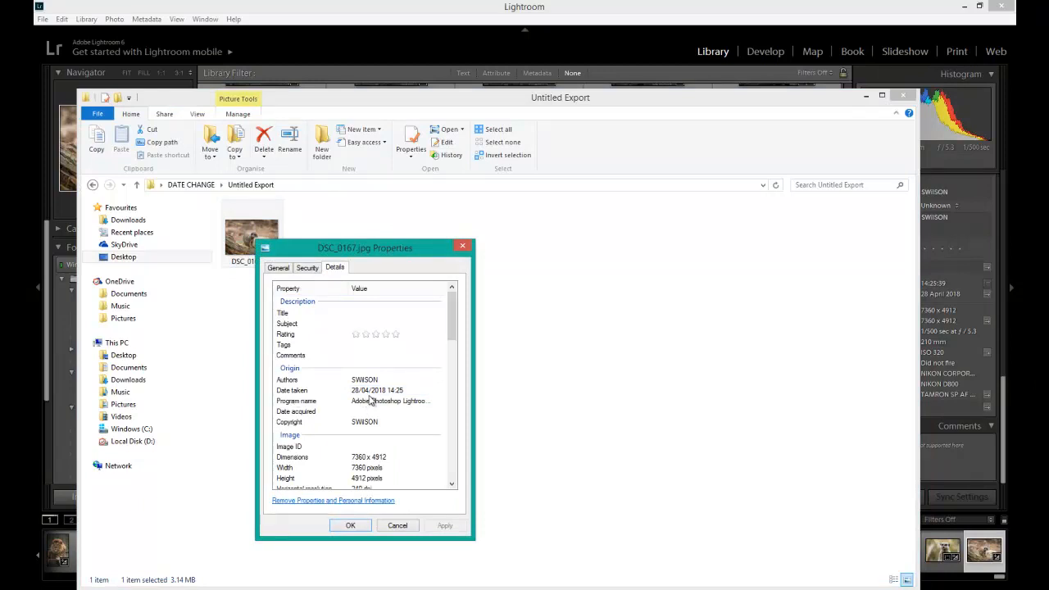
{"action": "mouse_move", "coordinate": [388, 401]}
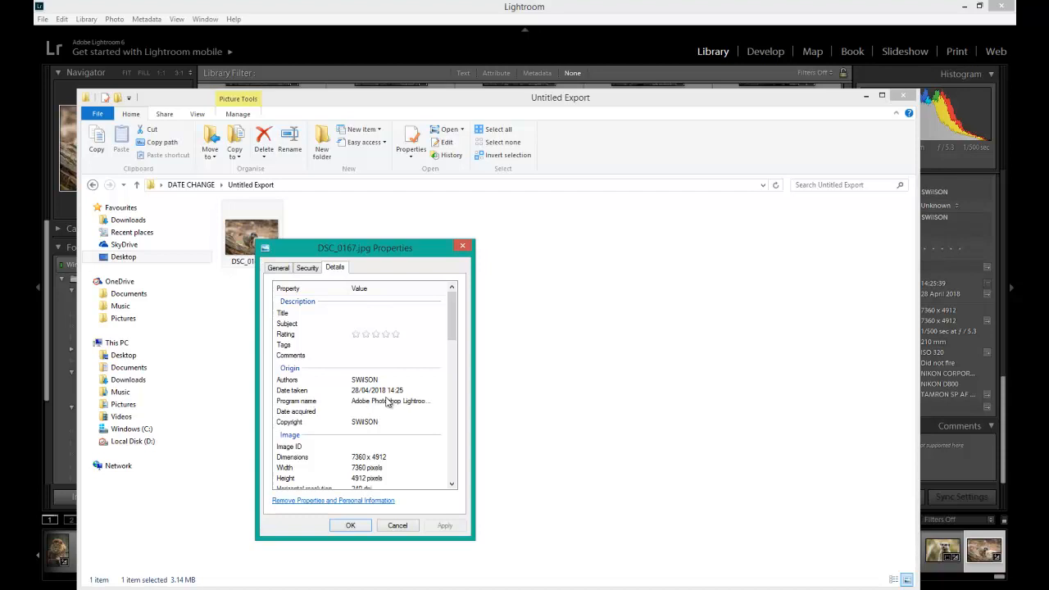
{"action": "left_click", "coordinate": [397, 525]}
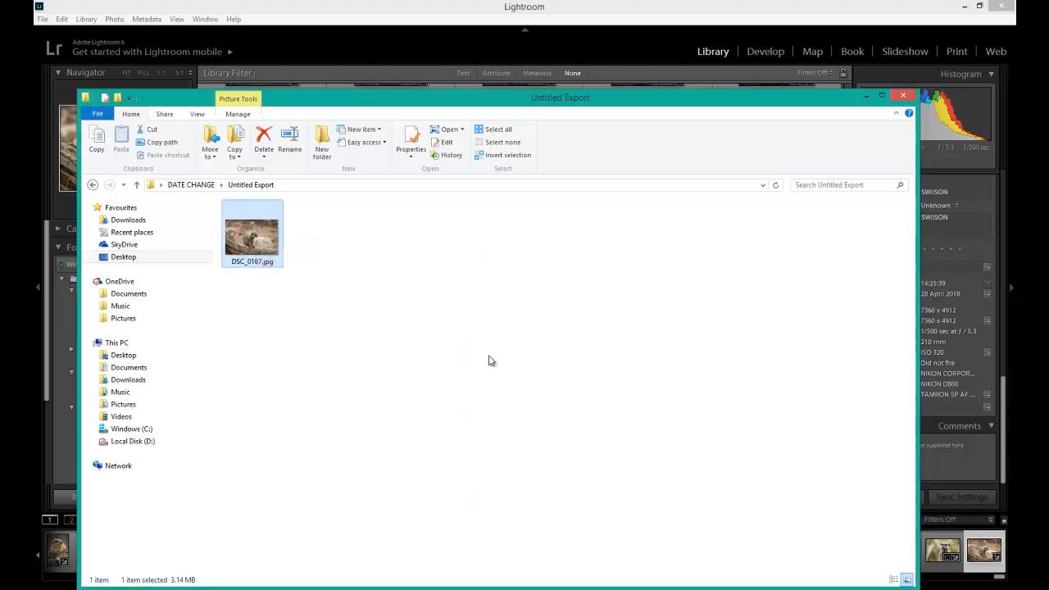